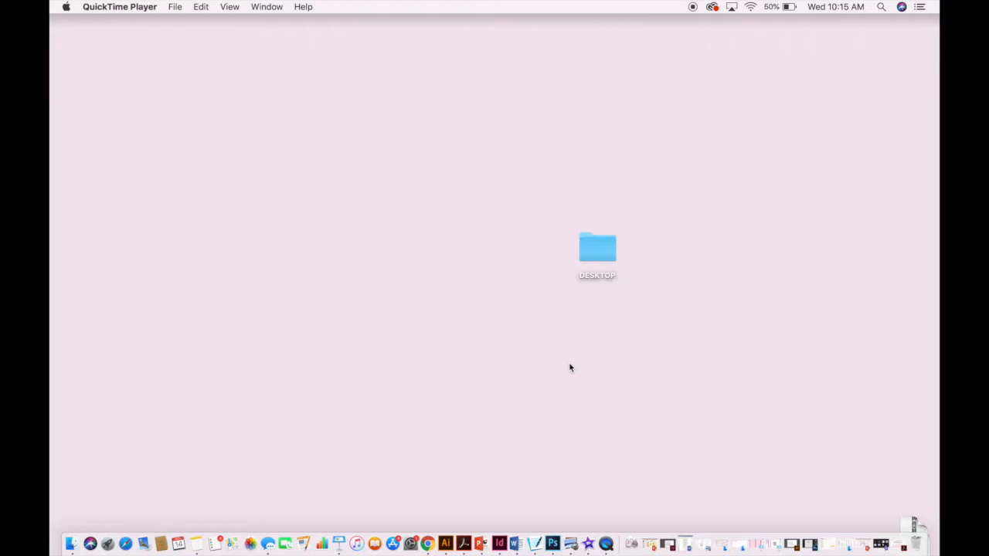
mouse_move(108, 544)
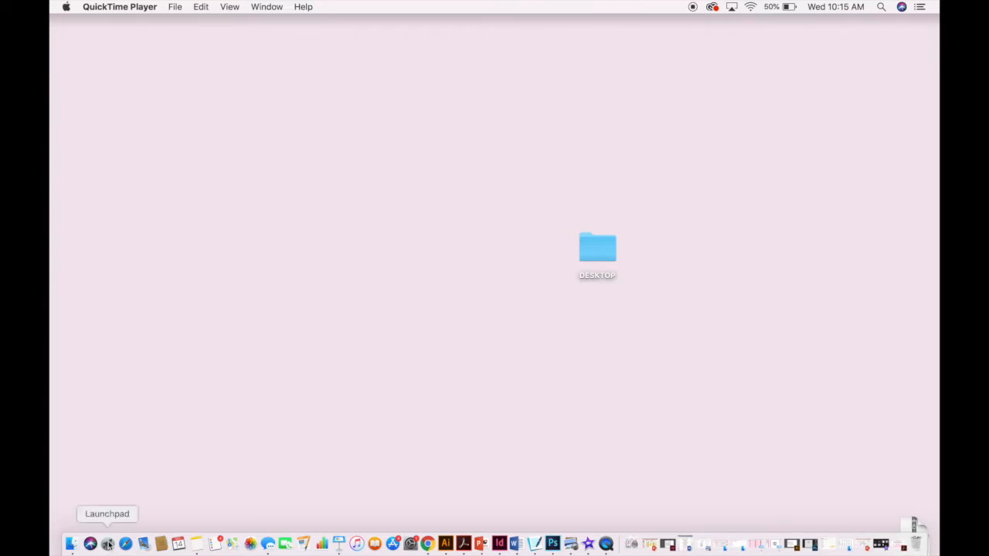
Launch Silhouette Studio from Launchpad.
left_click(108, 544)
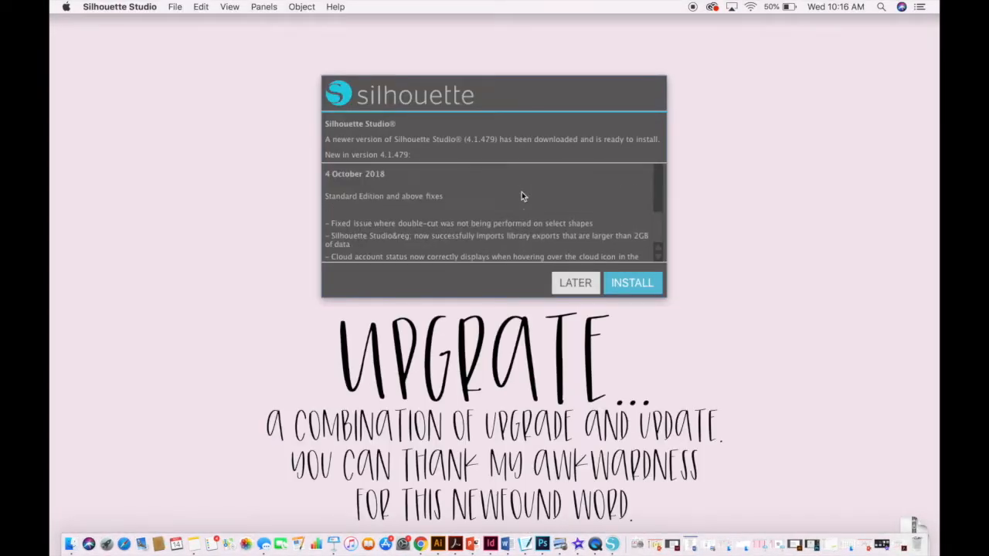
Postpone the 4.1.479 update with LATER and reach the blank Untitled-1 page.
left_click(574, 283)
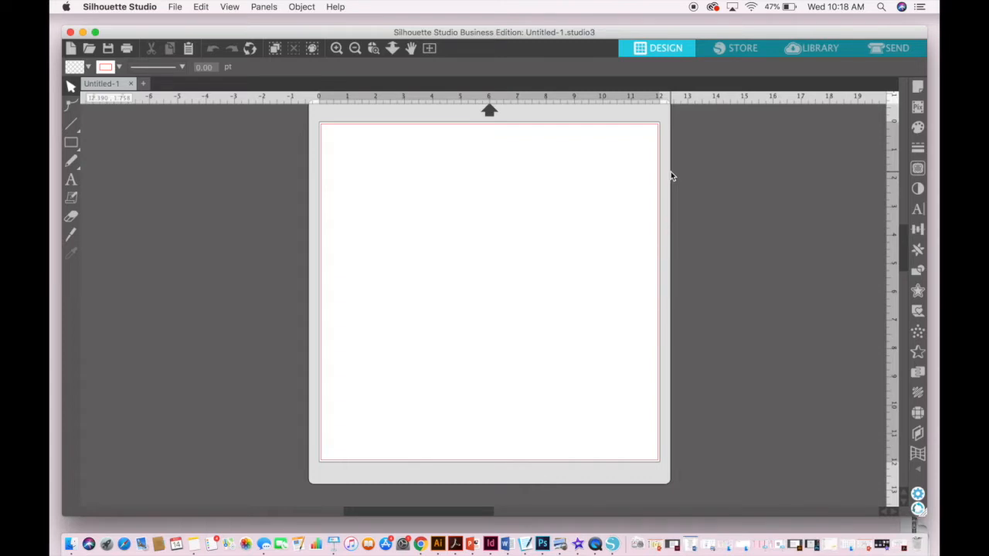
mouse_move(105, 162)
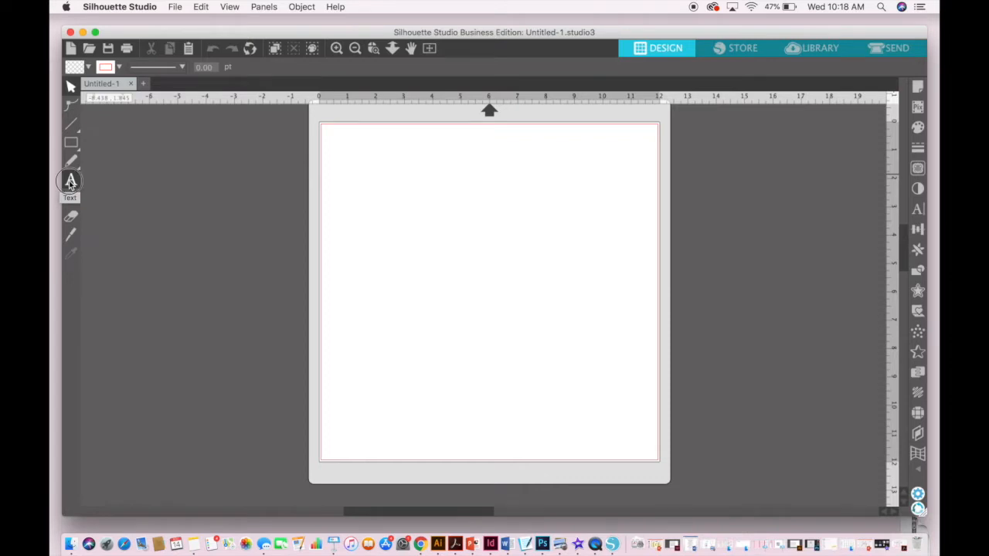
Add a two-line text object reading HAPPY / THANKSGIVING and select it.
left_click(71, 180)
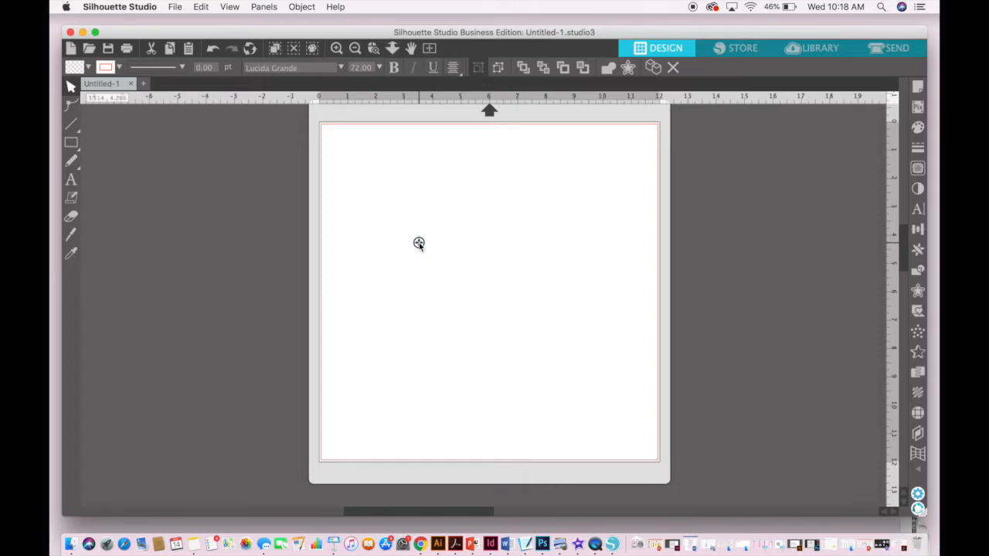
type("HAPPY")
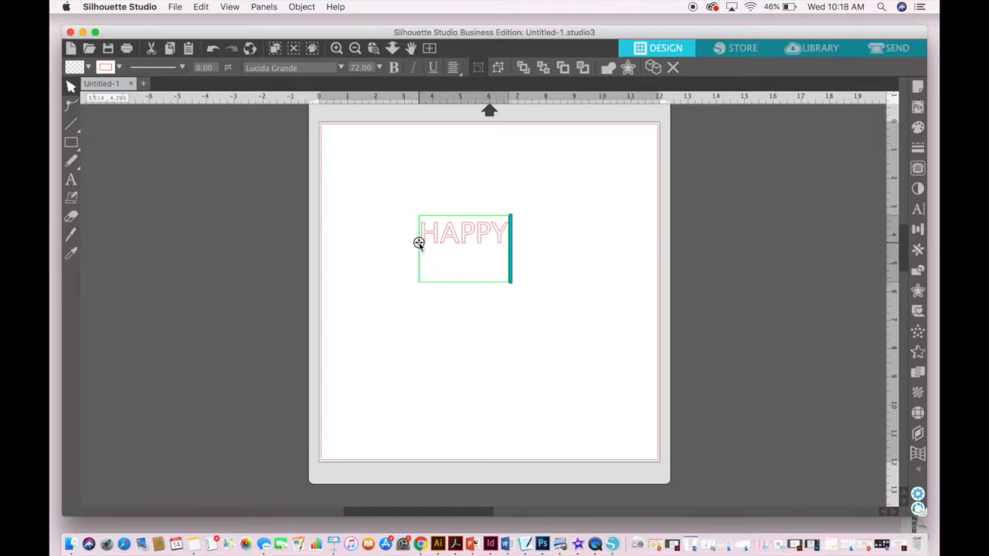
type("THANKSGIVING")
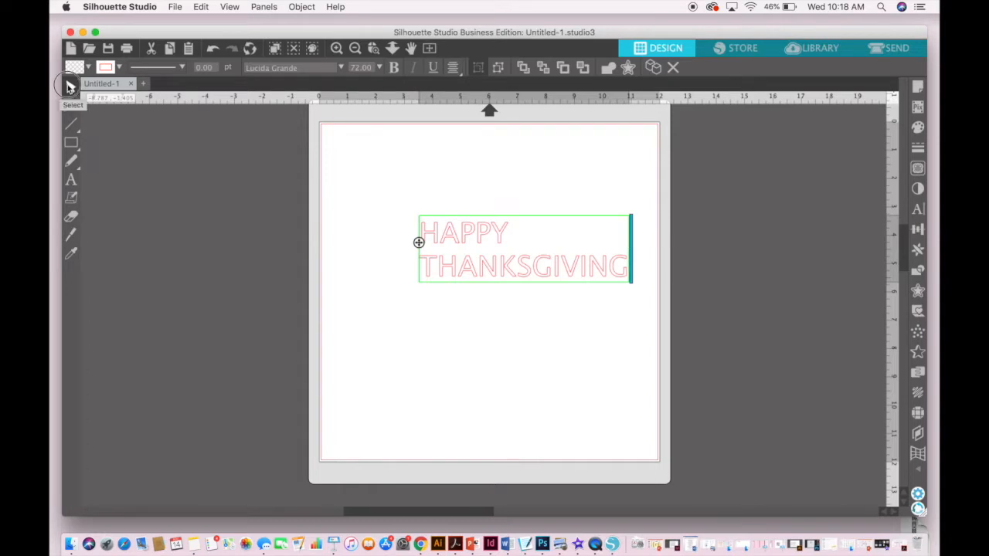
left_click(510, 325)
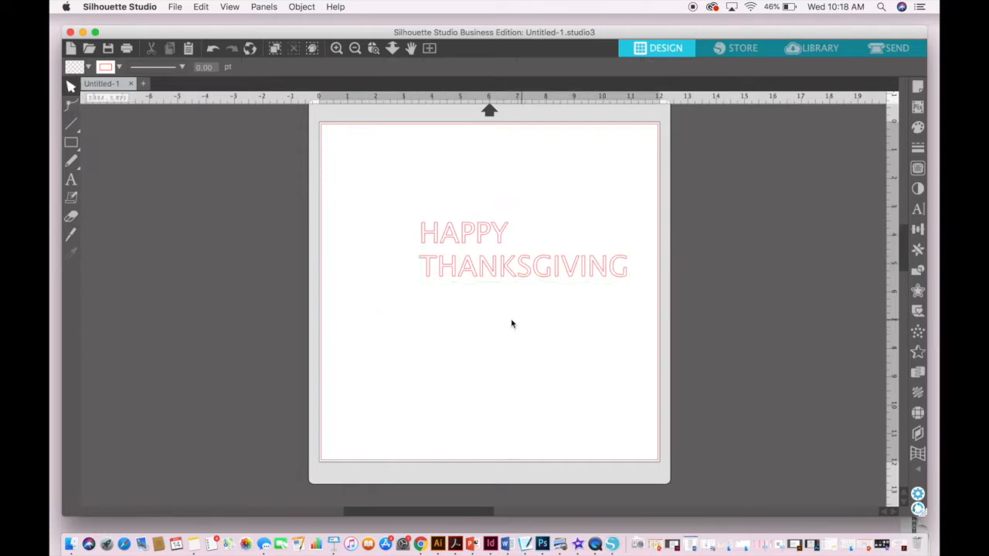
left_click(522, 249)
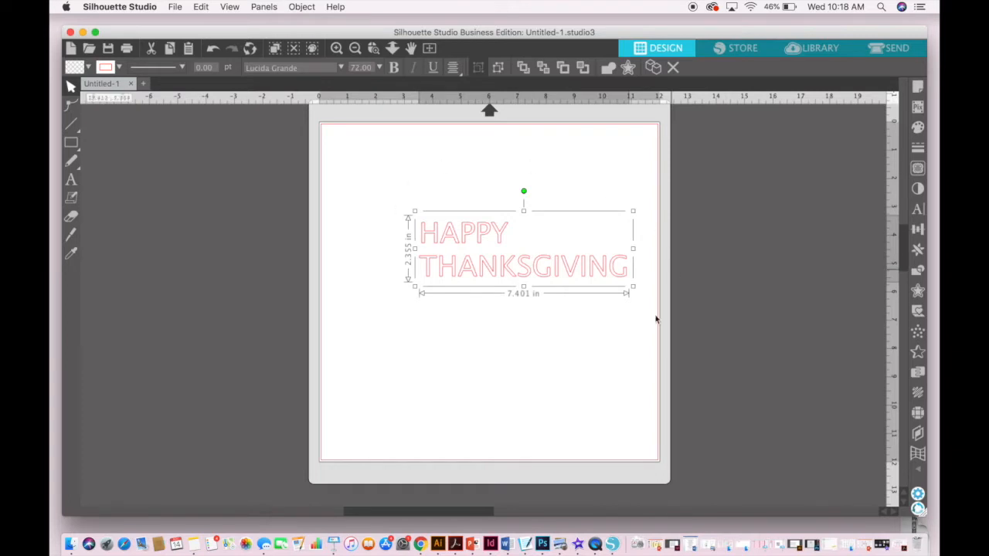
mouse_move(875, 259)
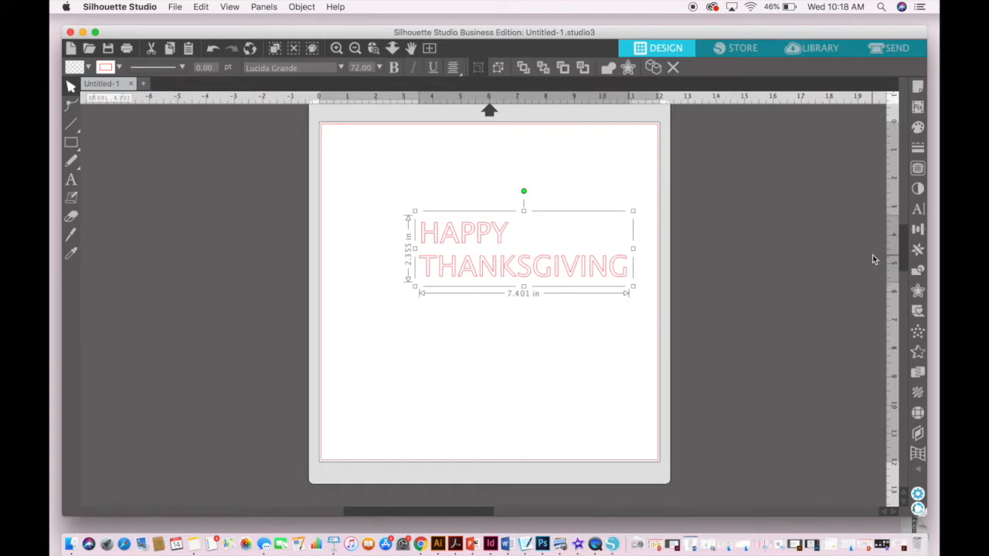
mouse_move(918, 211)
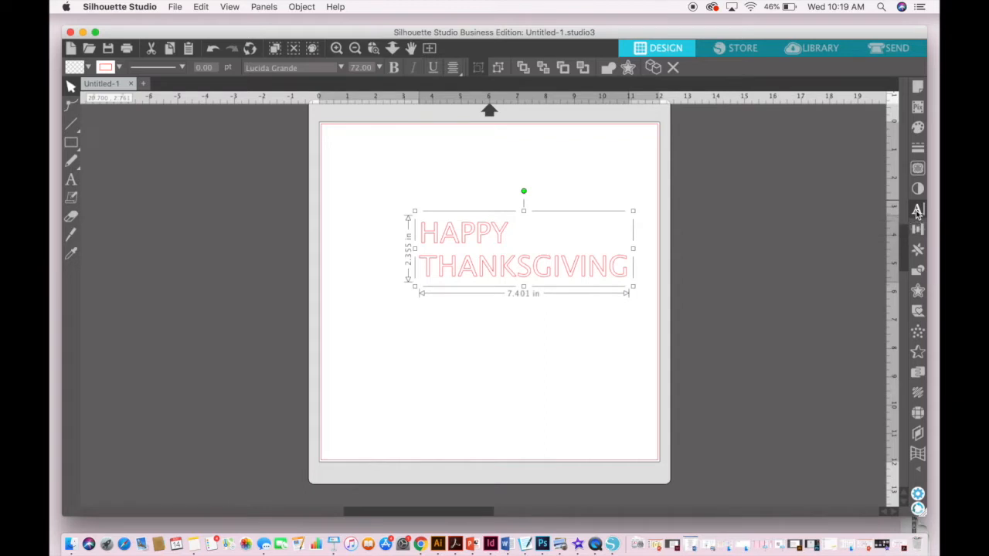
Set the HAPPY THANKSGIVING text in the Espresso Roast font.
left_click(918, 210)
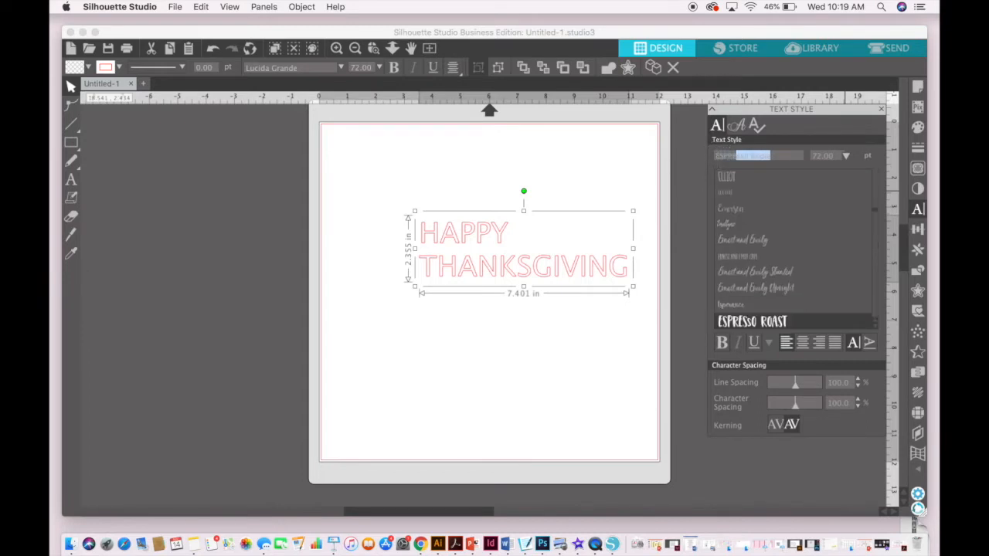
left_click(751, 322)
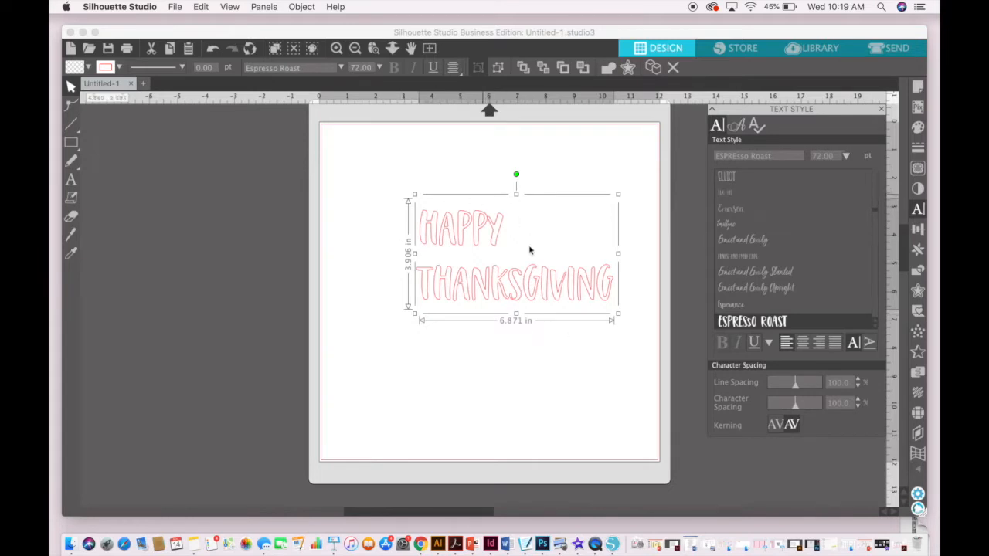
mouse_move(526, 281)
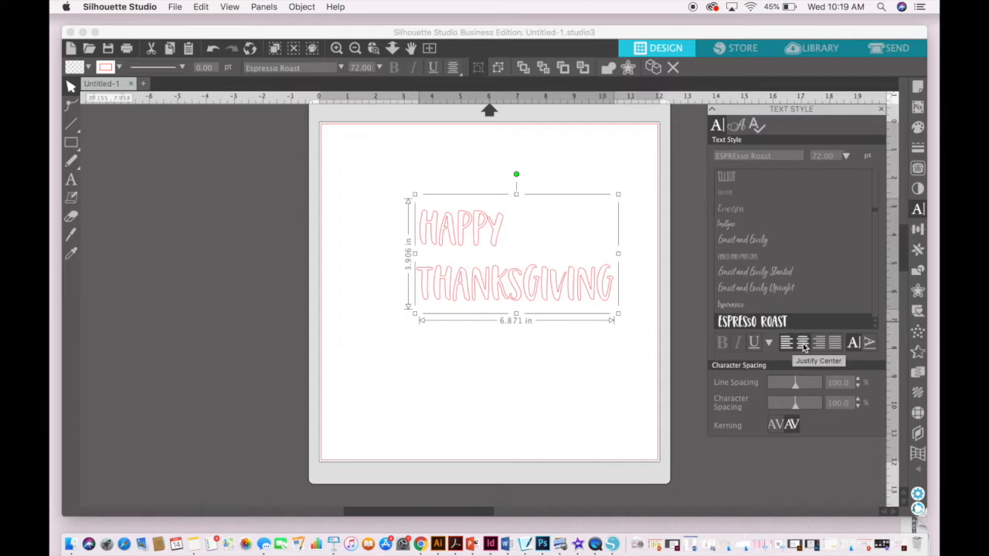
Center-justify the two lines and reduce their line spacing.
left_click(802, 343)
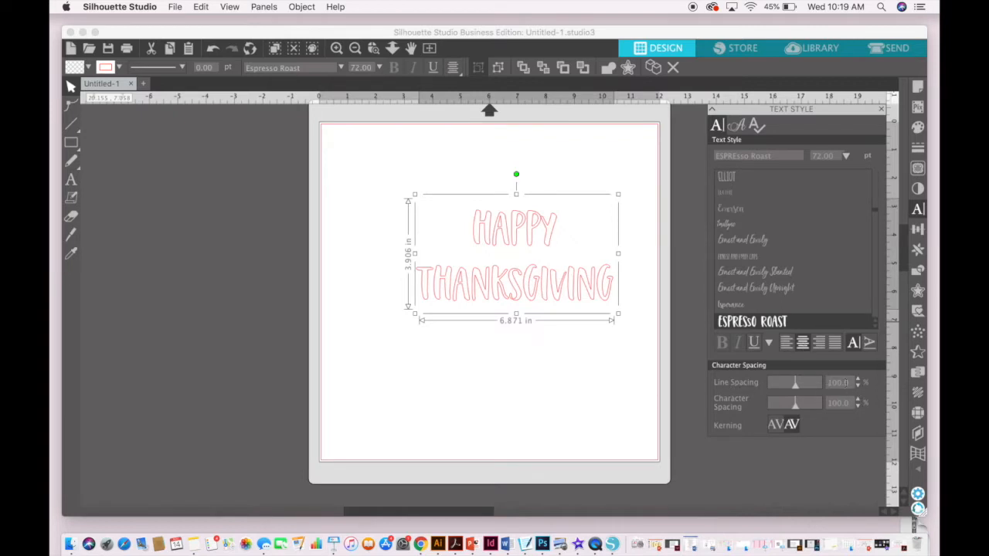
left_click(837, 381)
type("68")
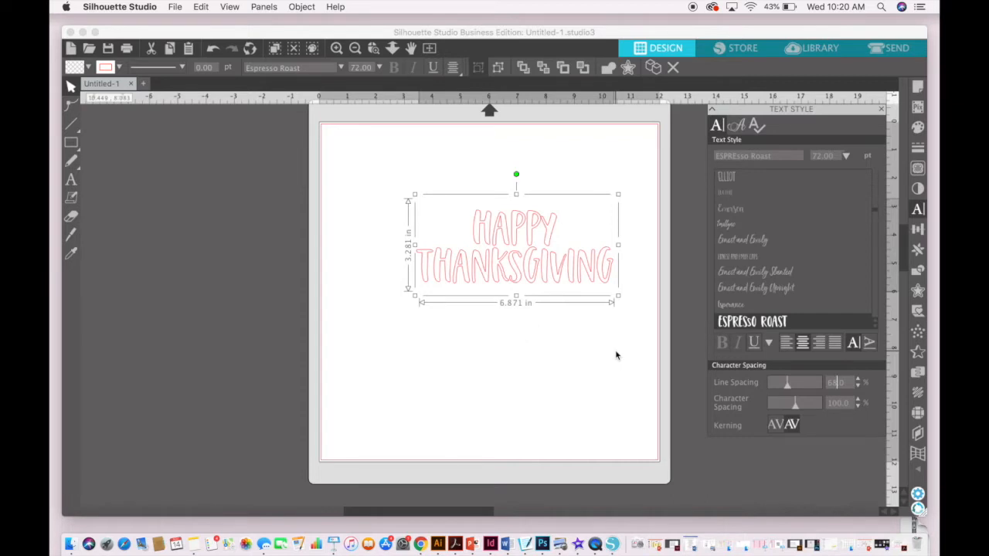
mouse_move(597, 337)
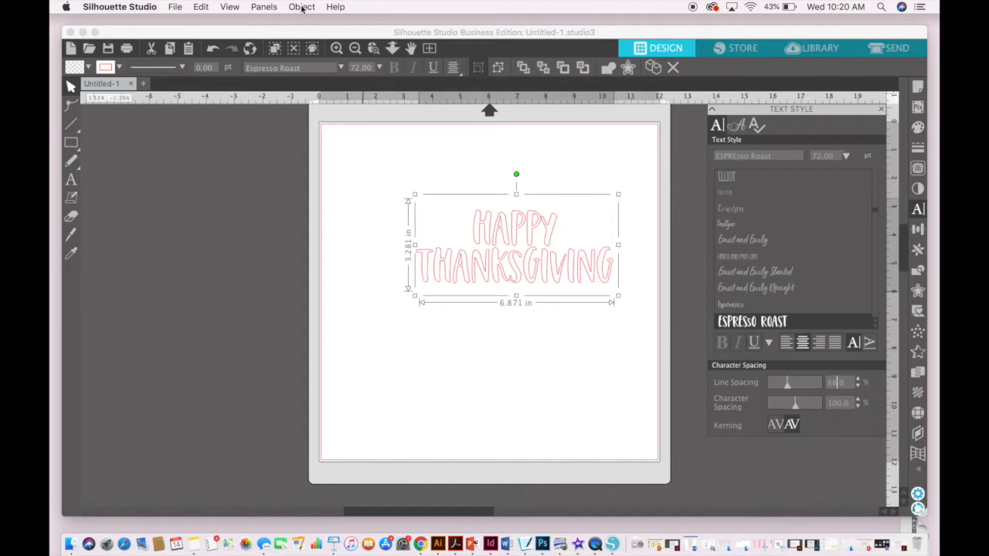
Ungroup the text into separate letter shapes via Object > Ungroup.
left_click(301, 6)
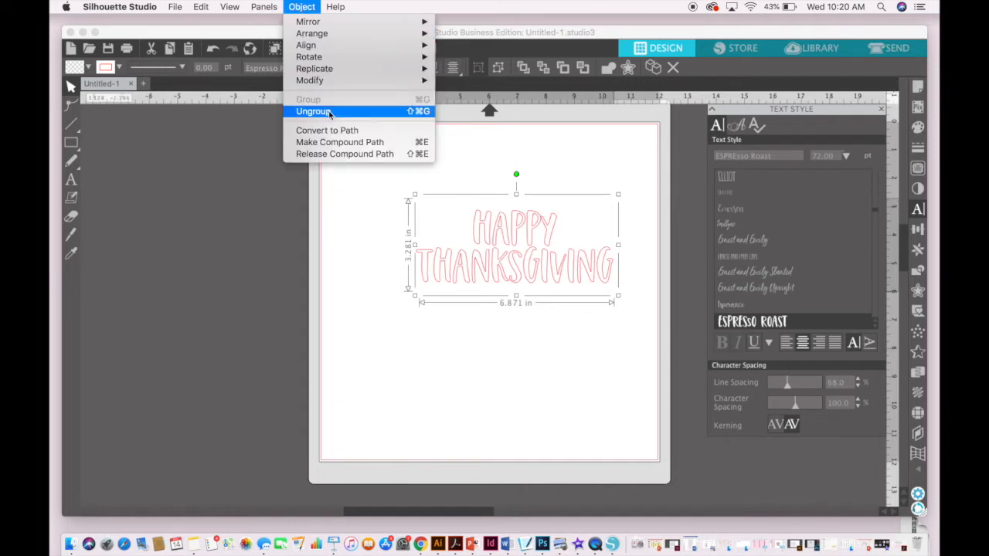
left_click(312, 112)
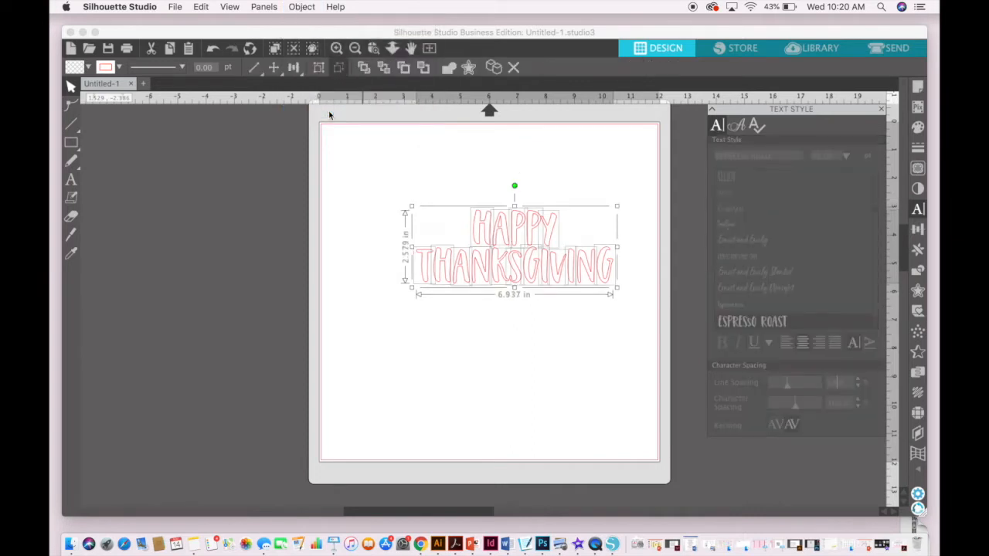
mouse_move(526, 182)
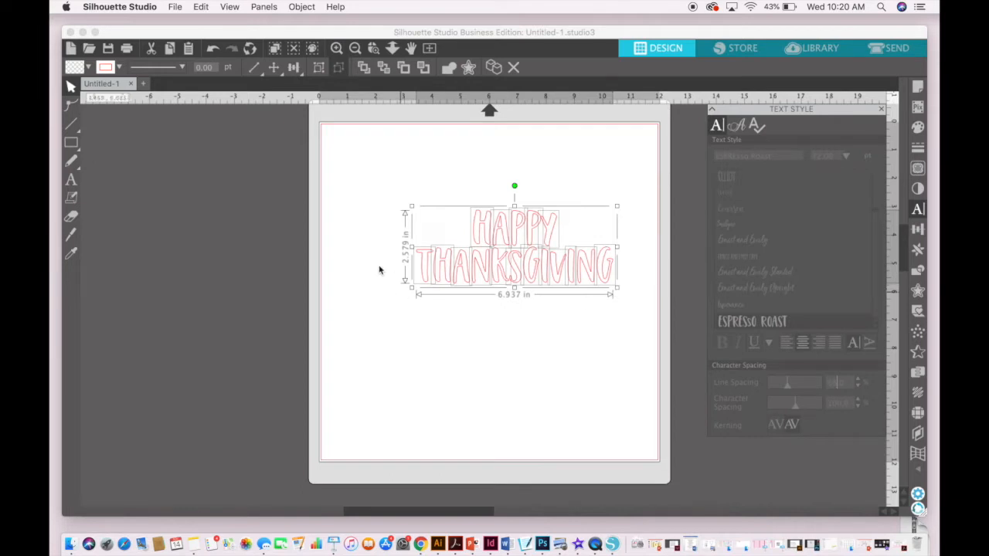
mouse_move(476, 306)
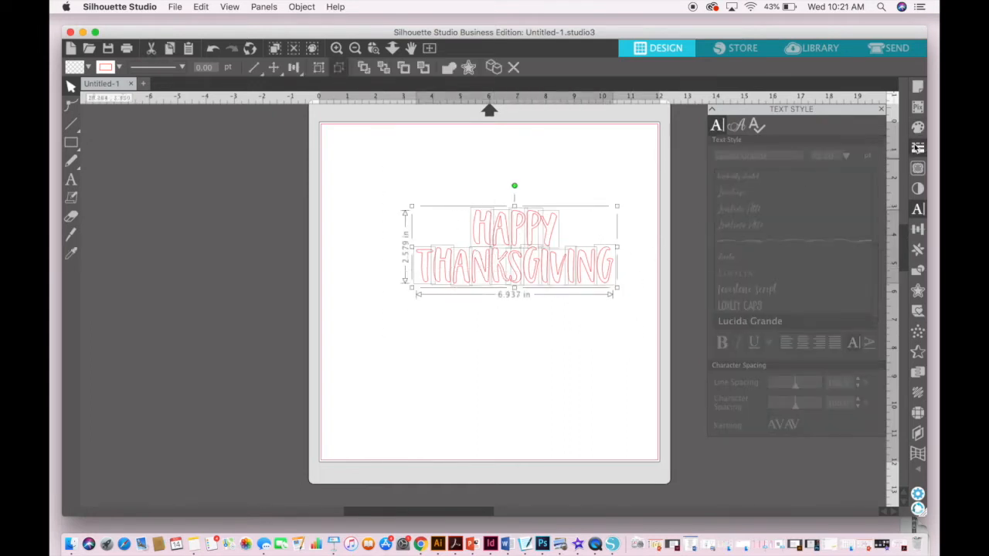
mouse_move(918, 149)
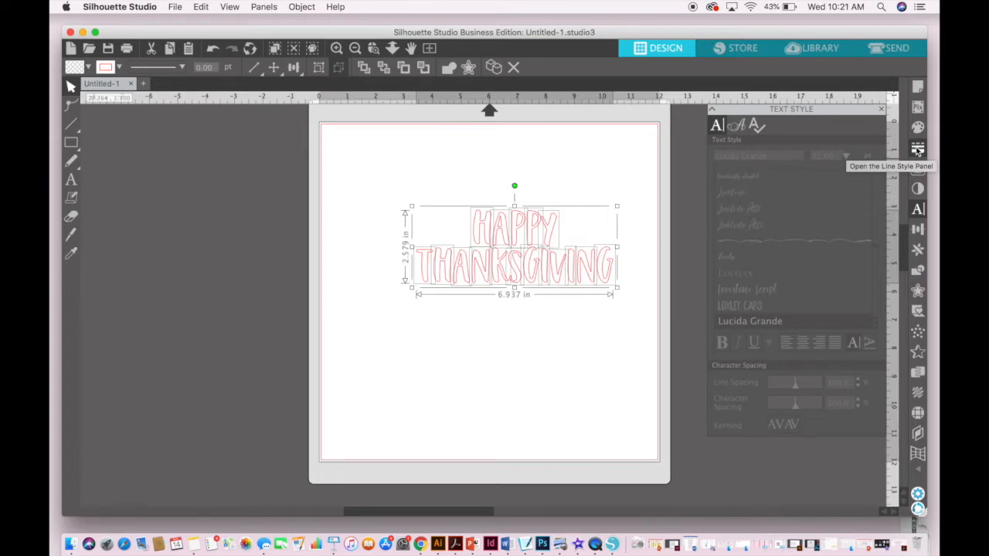
Show the Line Style settings, then the Fill Color palette for the letters.
left_click(917, 148)
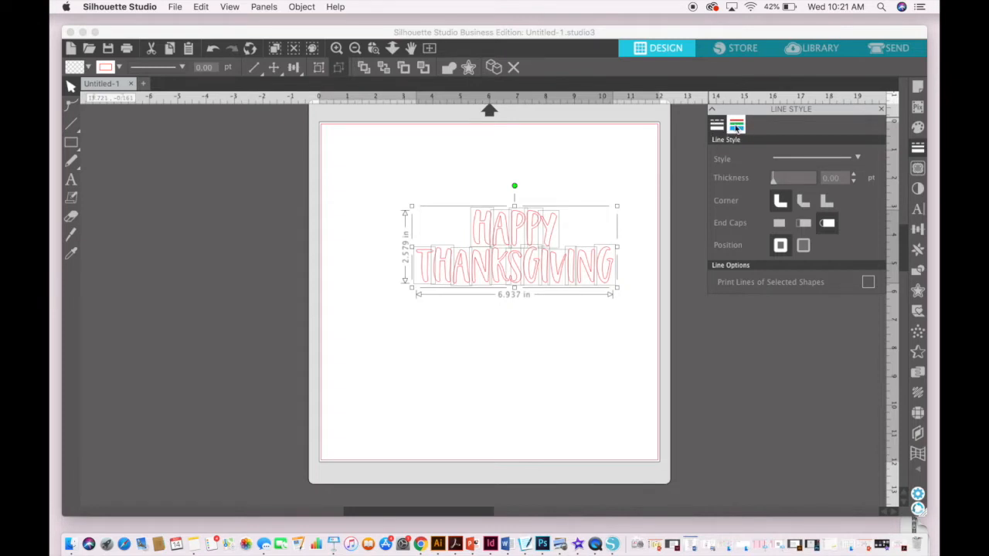
left_click(735, 124)
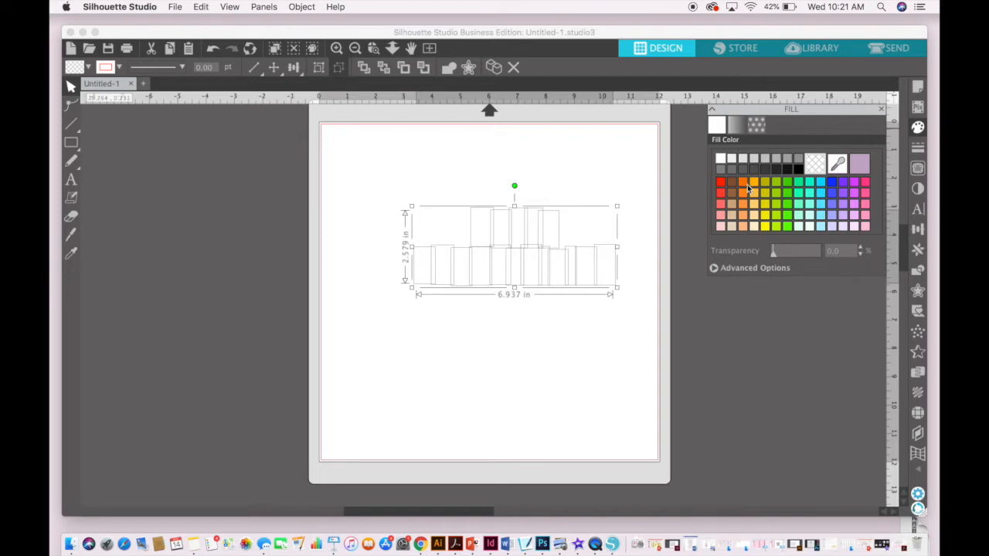
Fill all the selected letters solid orange.
left_click(742, 183)
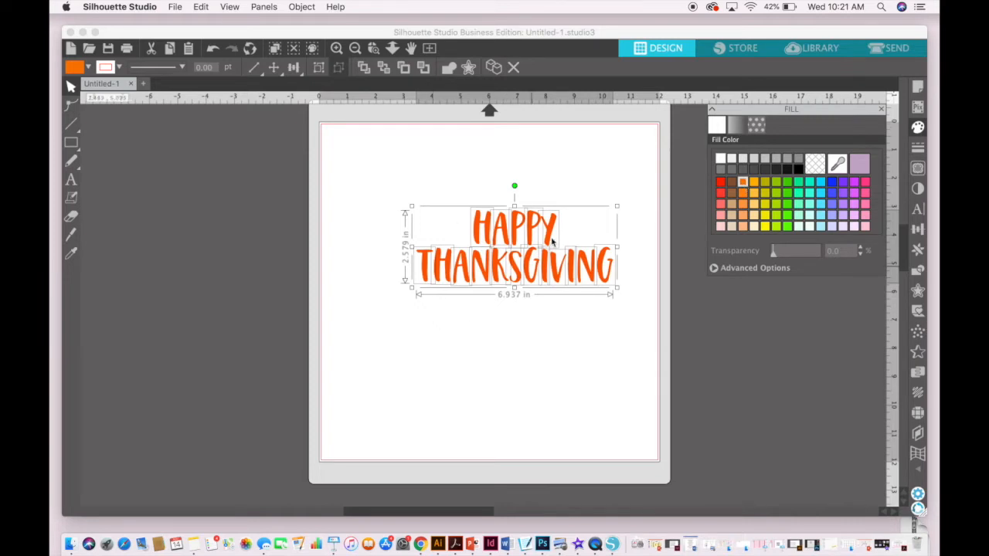
mouse_move(584, 438)
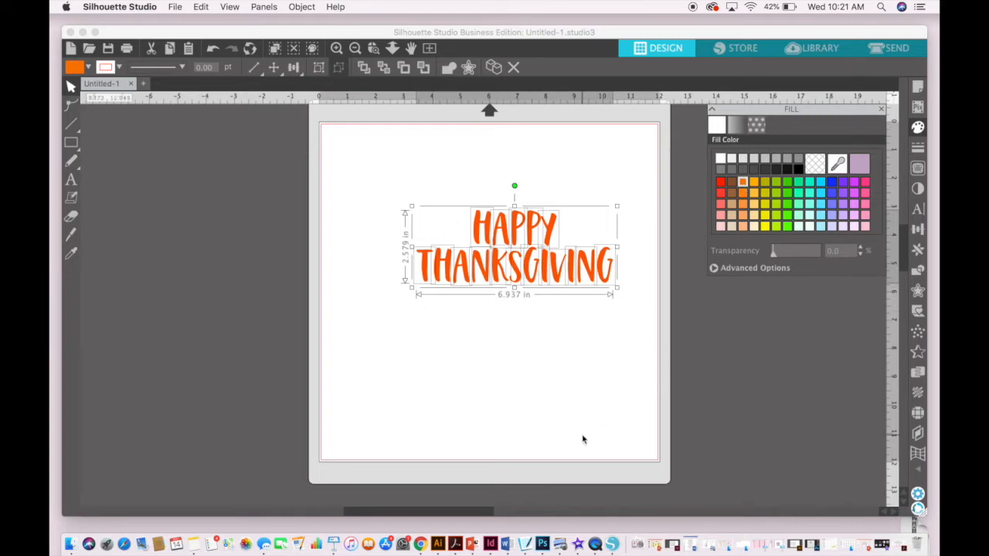
mouse_move(552, 379)
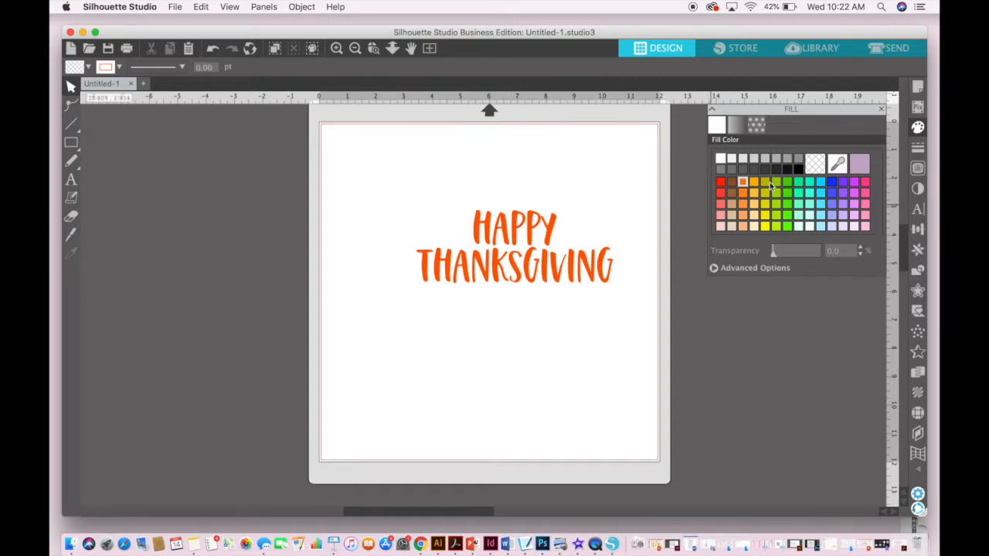
mouse_move(553, 329)
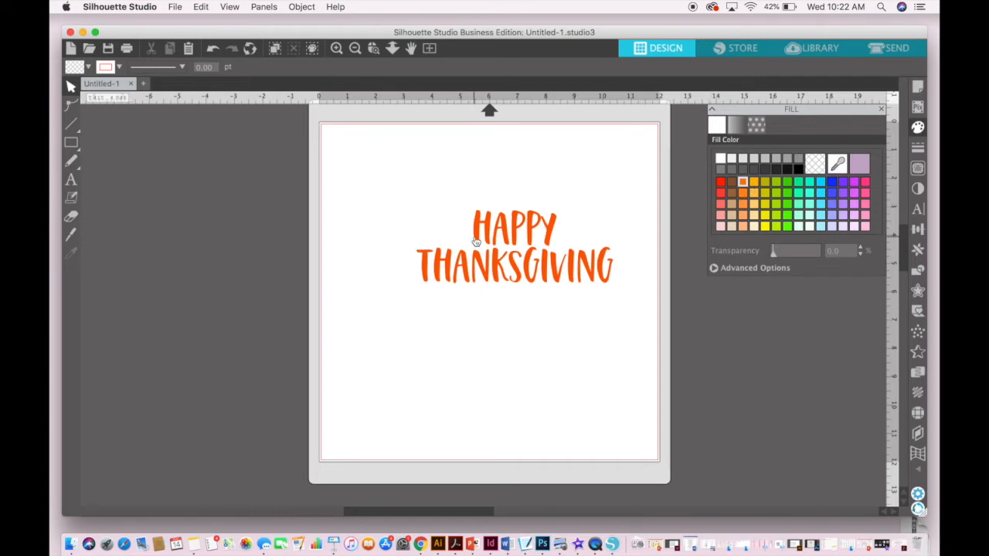
Recolour individual letters, starting with H in dark brown, in alternating fall shades.
left_click(513, 263)
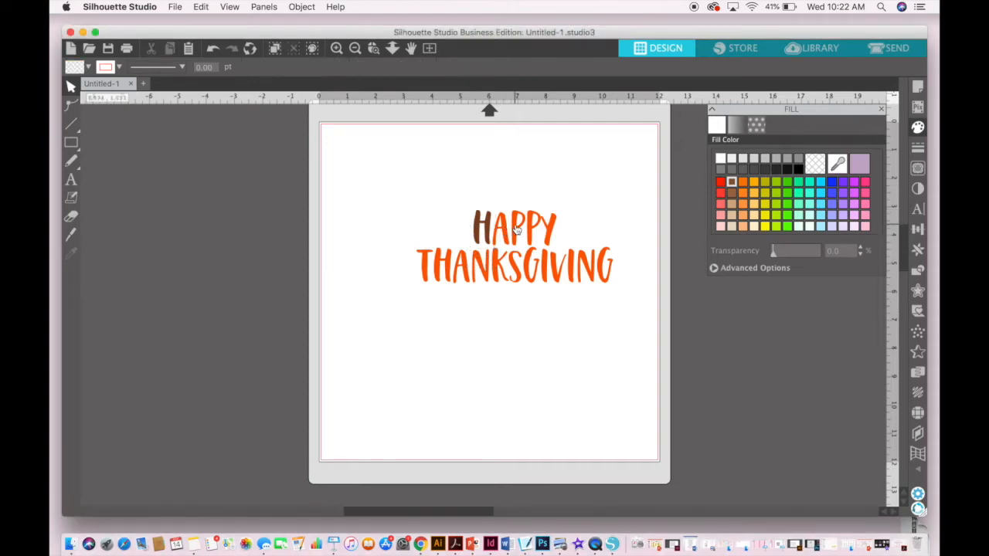
left_click(516, 225)
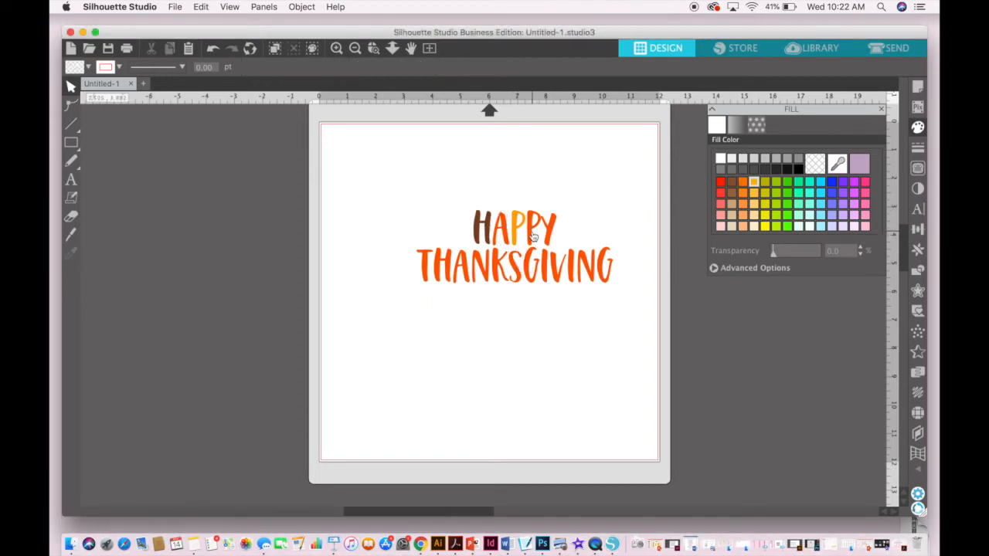
left_click(533, 229)
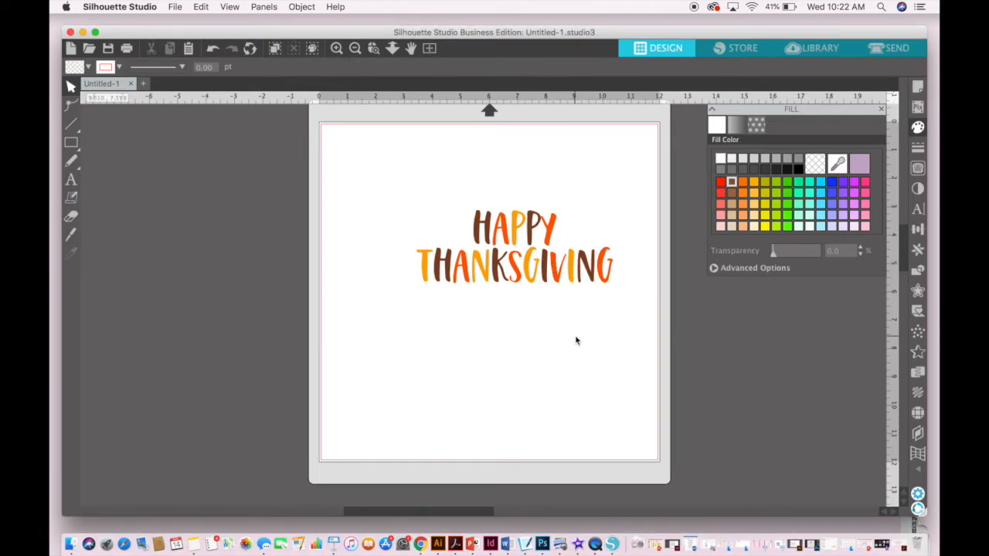
mouse_move(626, 292)
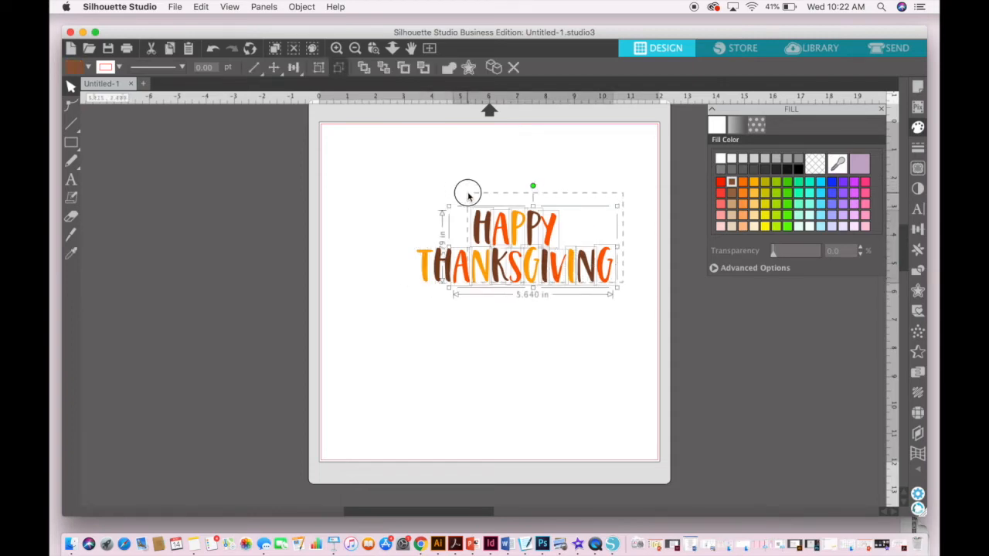
Group all the letters into one object and enlarge it to span the page width.
left_click(646, 306)
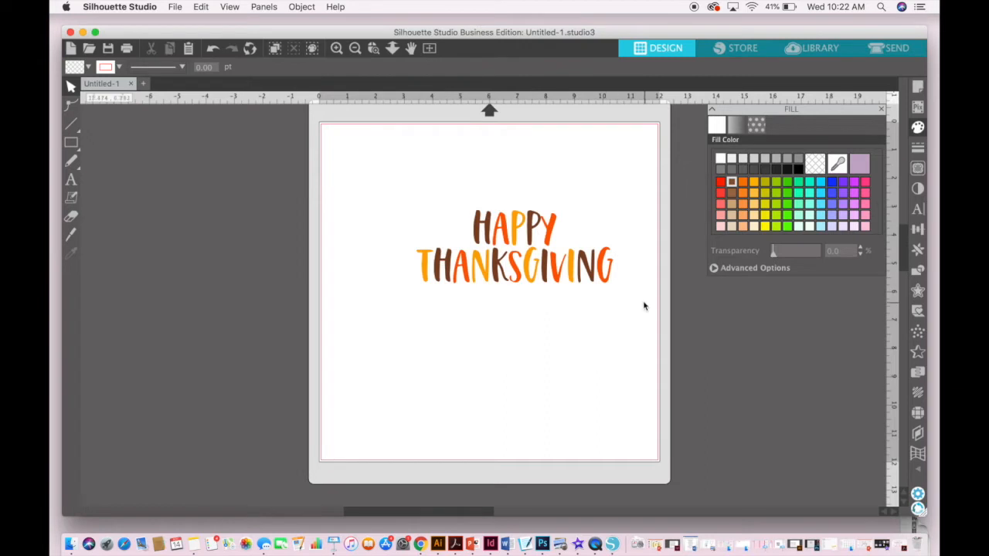
left_click(513, 247)
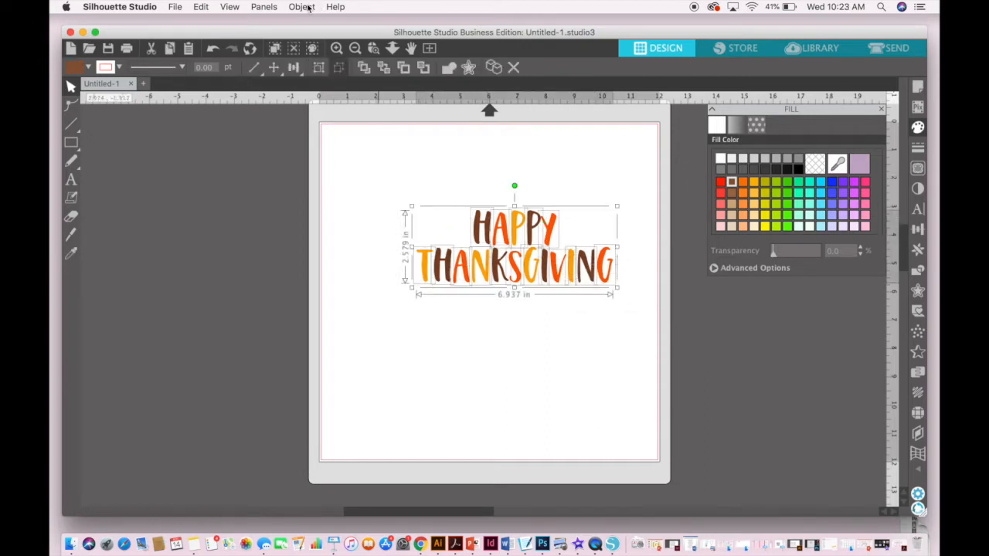
left_click(301, 6)
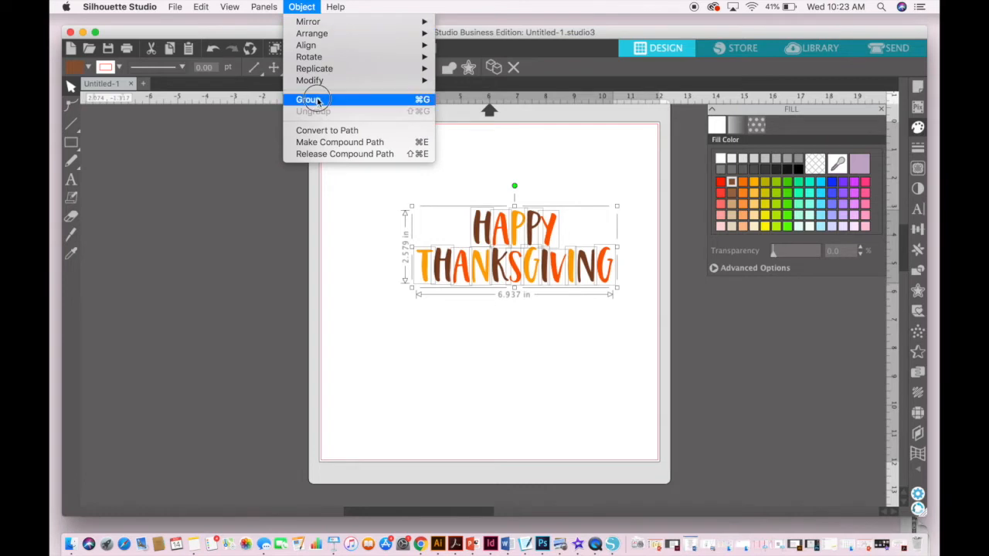
left_click(308, 98)
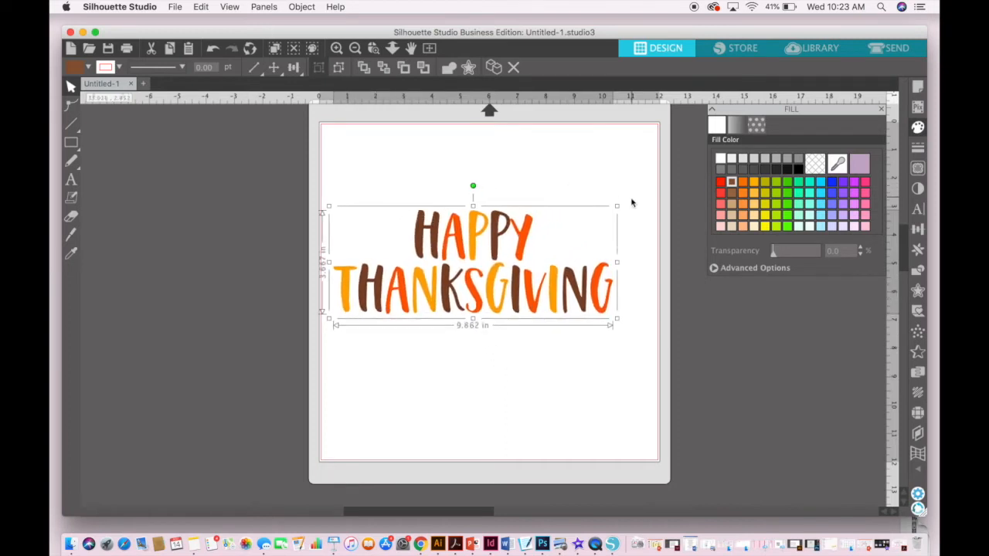
mouse_move(616, 208)
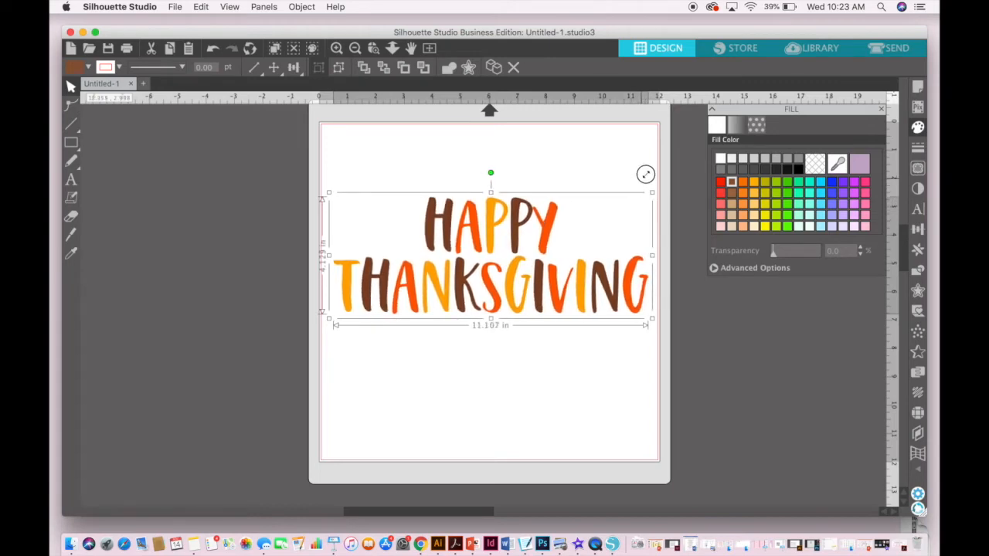
left_click(513, 363)
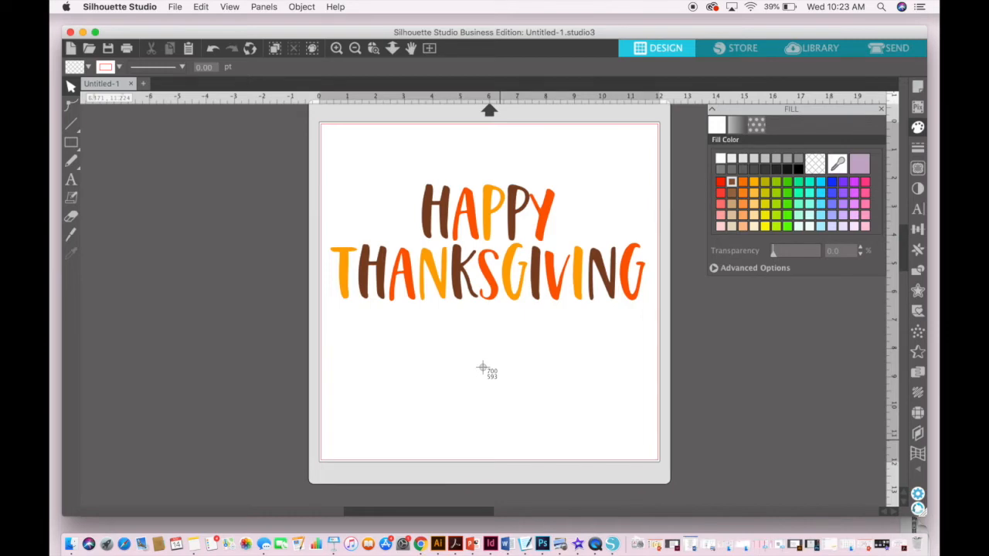
mouse_move(328, 140)
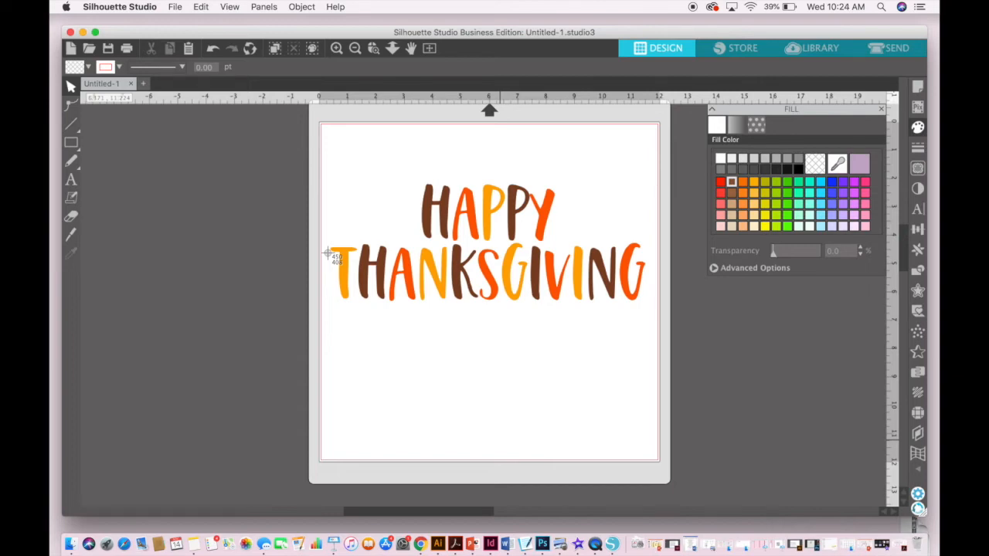
mouse_move(326, 136)
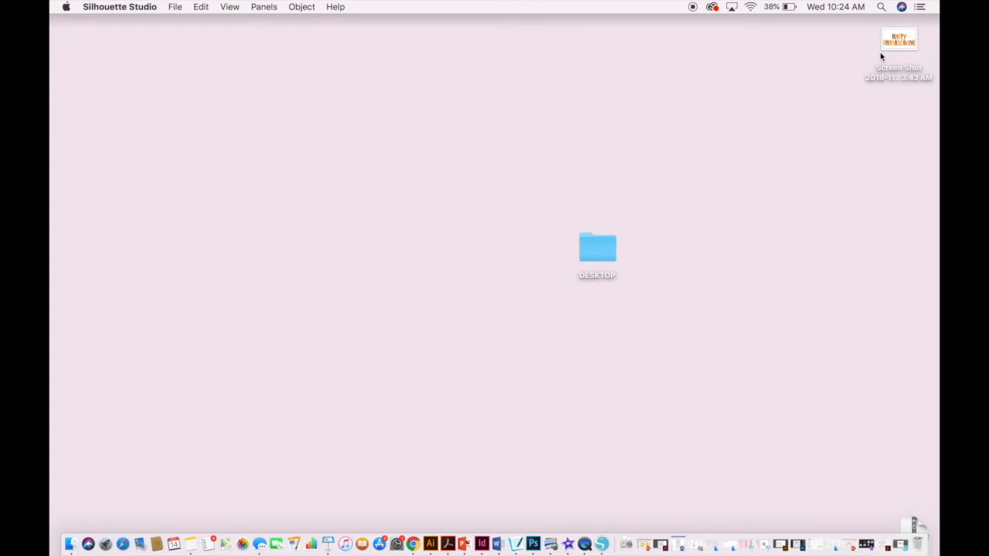
View the HAPPY THANKSGIVING screenshot from the desktop in Preview.
double_click(900, 40)
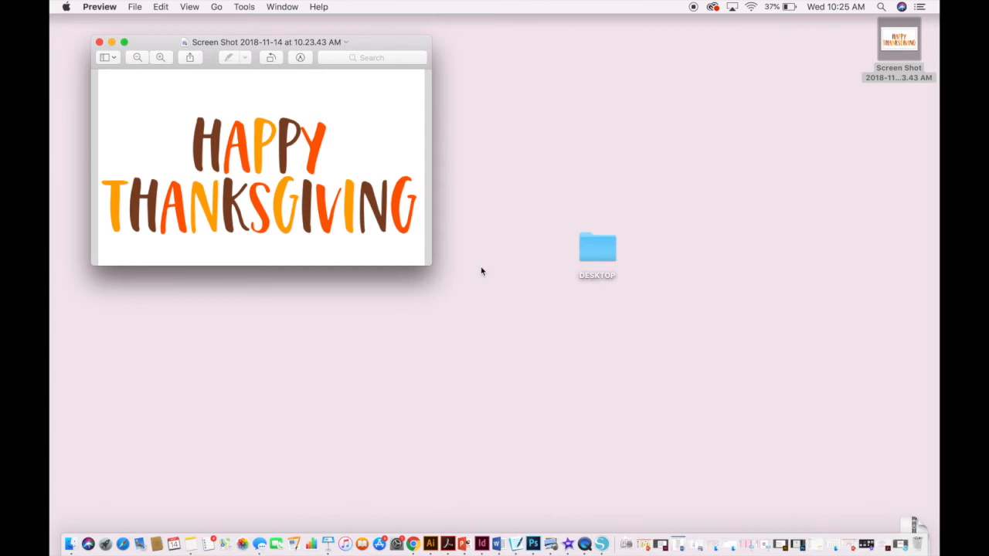
mouse_move(377, 266)
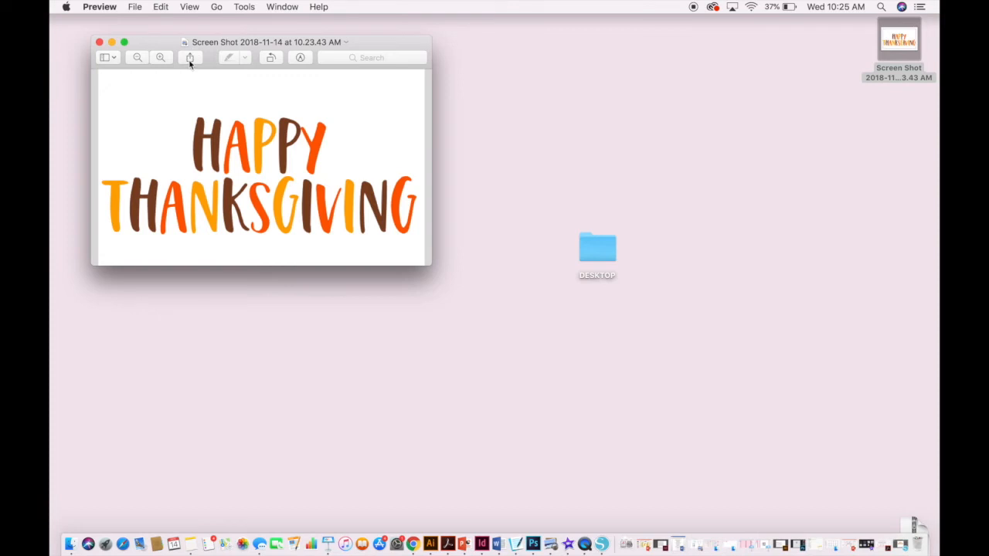
Share the screenshot via AirDrop so nearby devices appear as recipients.
left_click(190, 57)
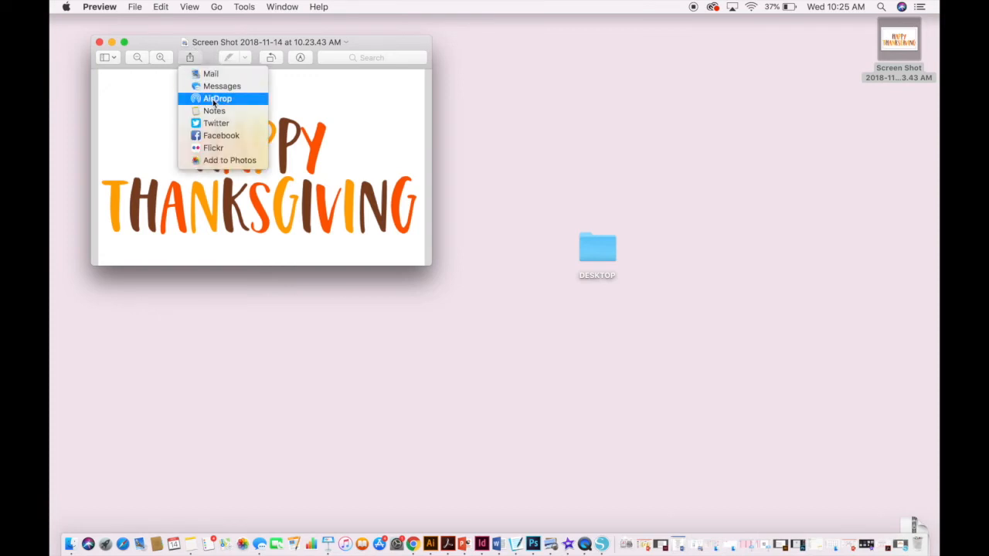
left_click(216, 99)
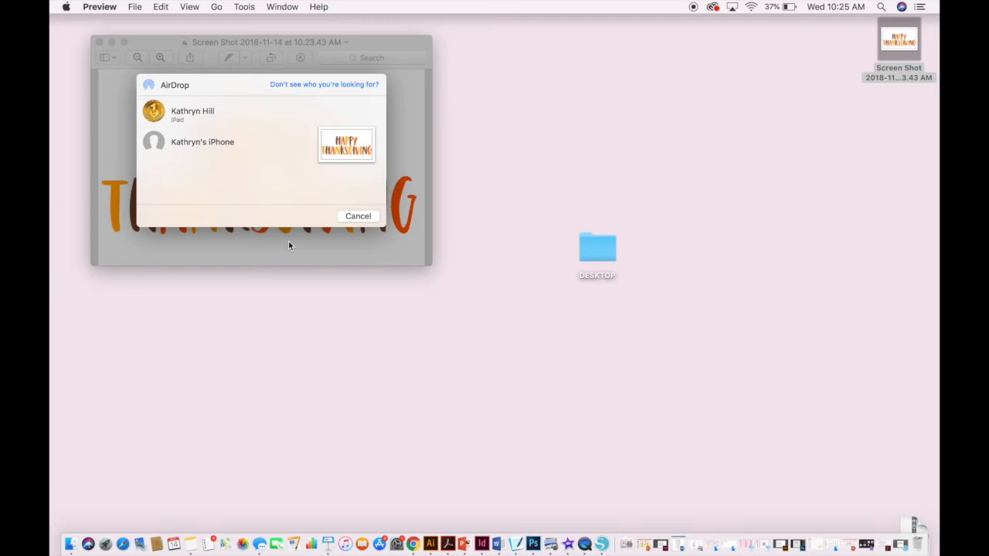
mouse_move(152, 113)
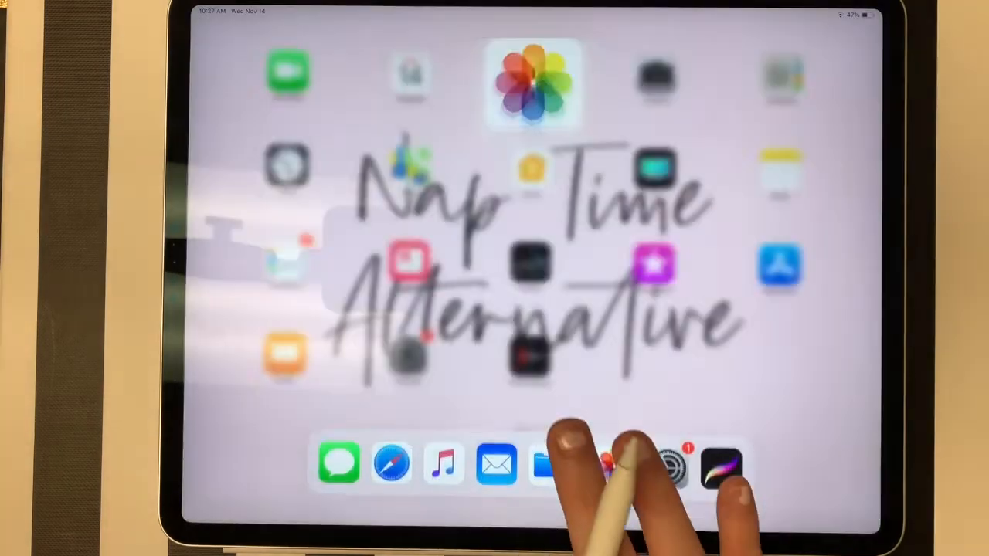
Launch Magic Eraser from the iPad's Digital Planning apps folder.
scroll("left", 3)
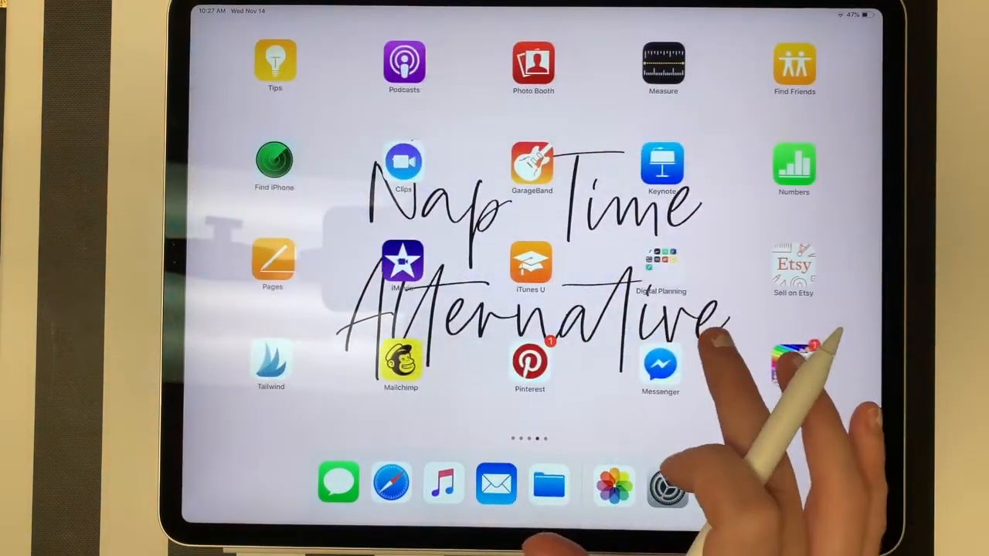
left_click(659, 263)
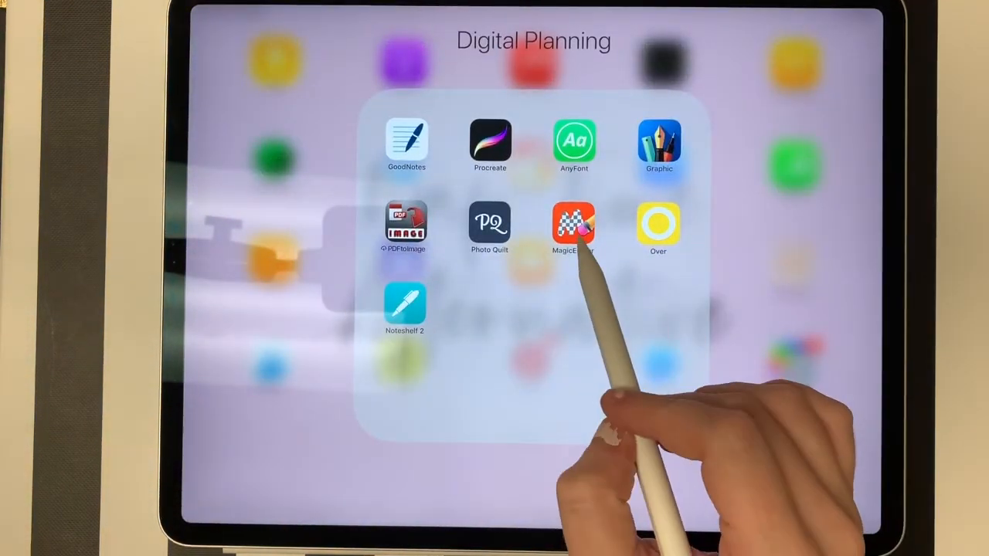
left_click(575, 226)
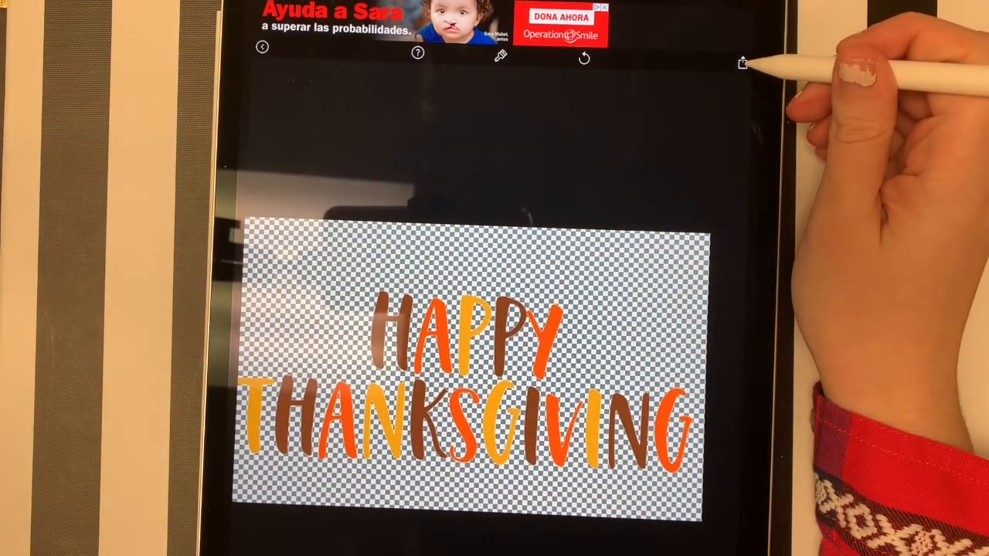
Save the erased HAPPY THANKSGIVING image as a PNG with transparent background.
left_click(742, 65)
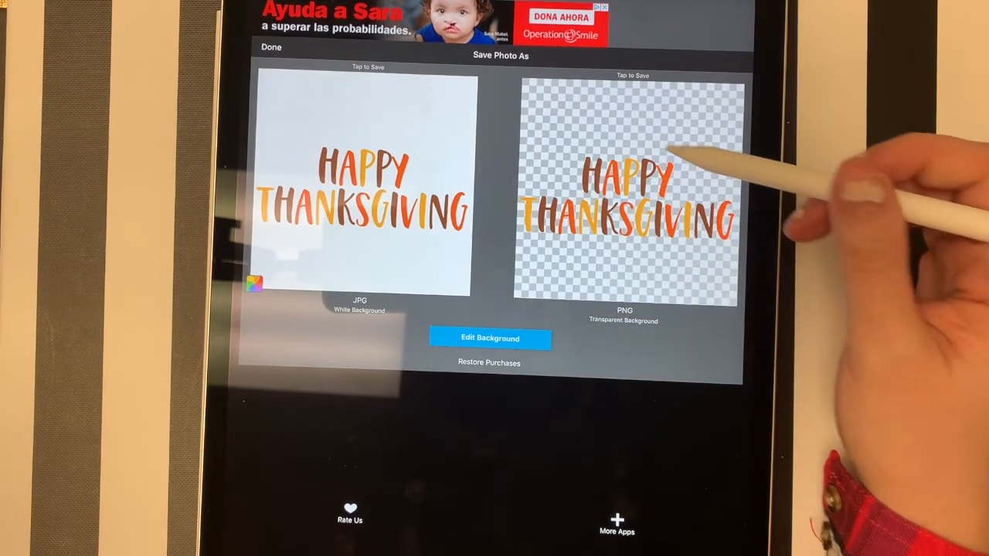
left_click(624, 189)
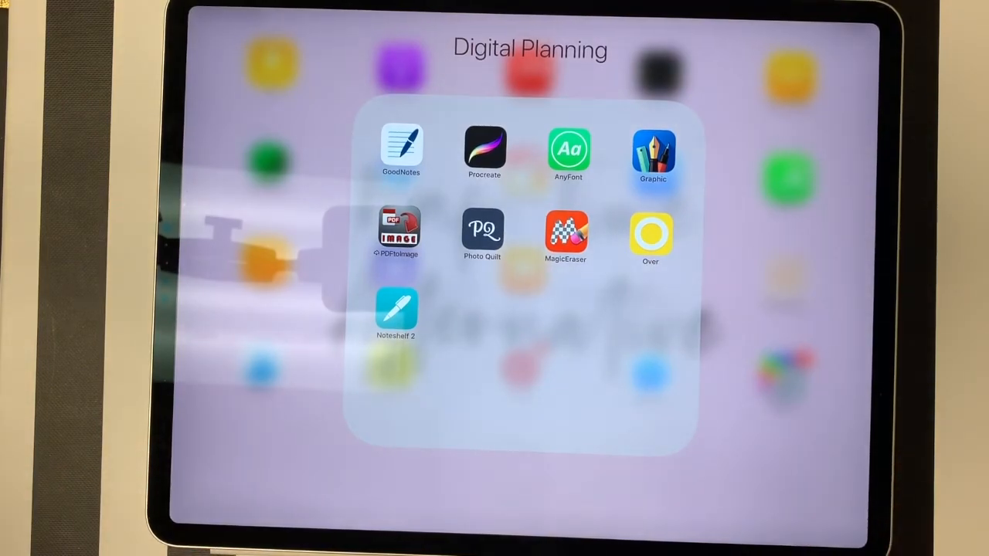
Insert the transparent Thanksgiving PNG from Photos onto the November calendar page.
left_click(402, 148)
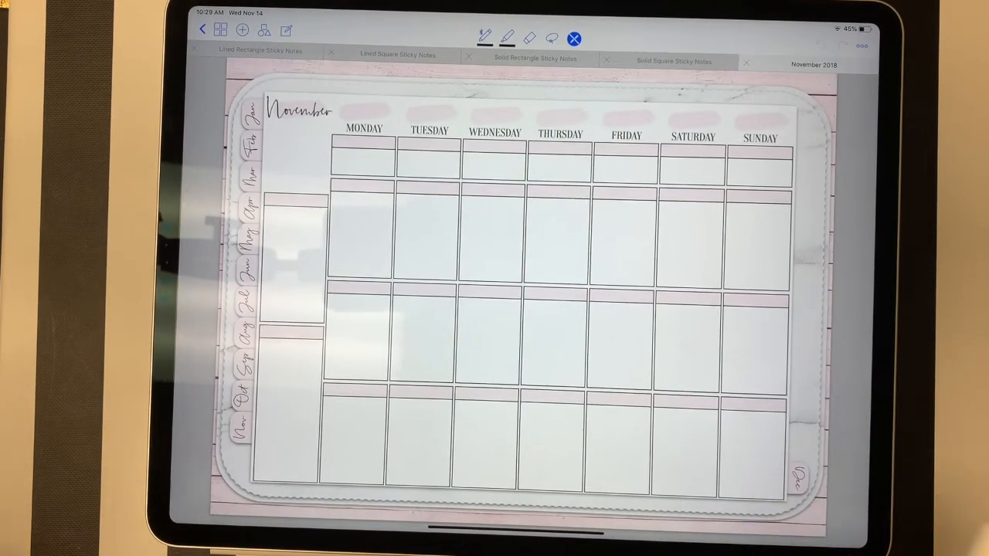
left_click(241, 29)
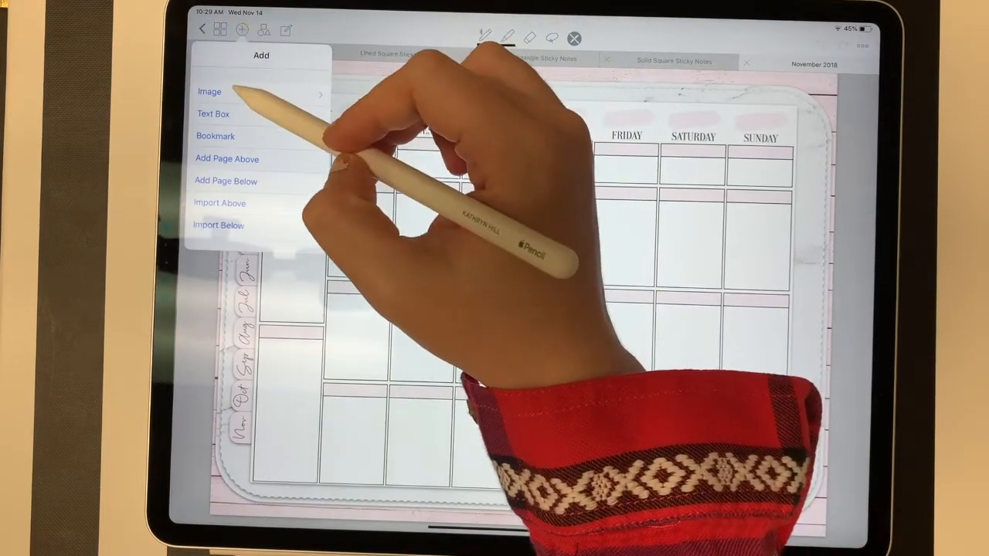
left_click(210, 91)
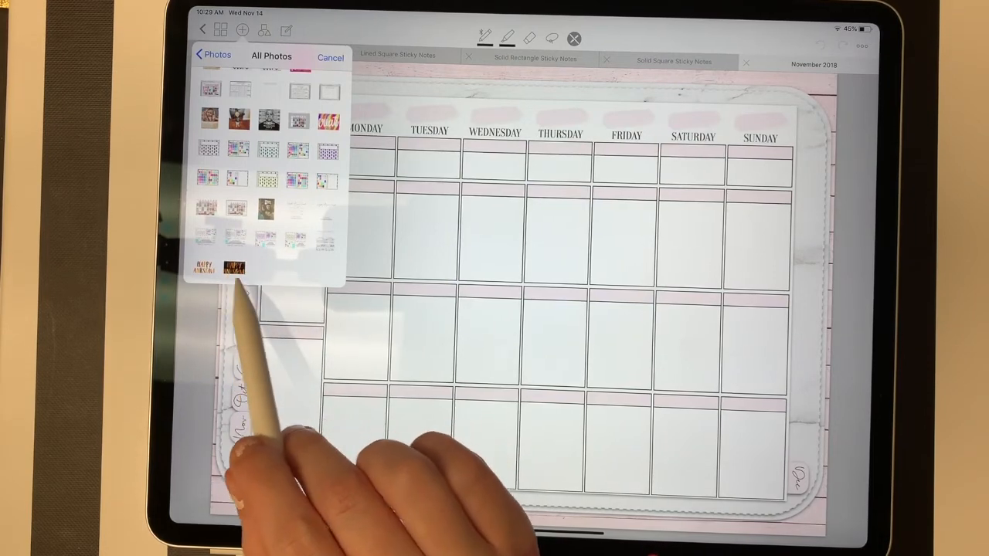
left_click(235, 269)
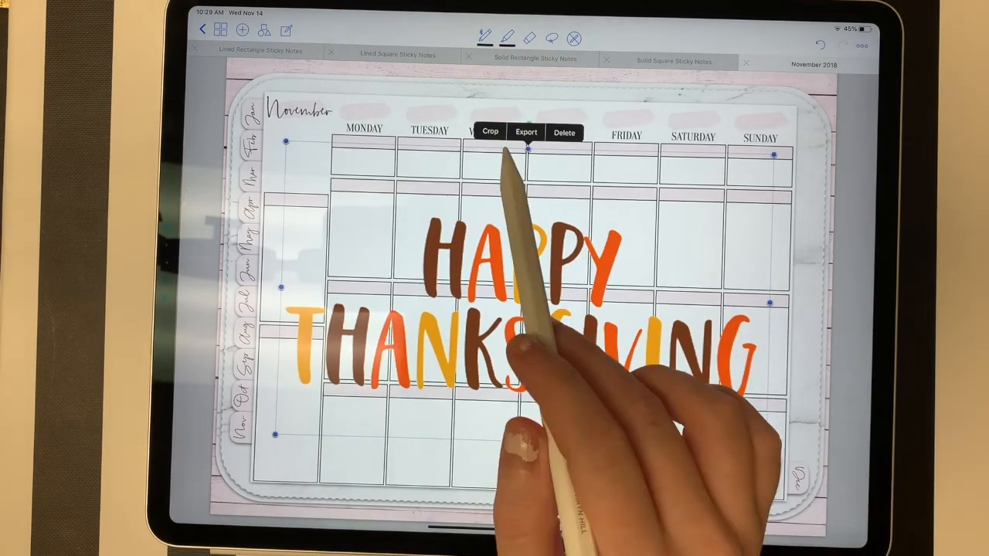
Crop the image to a small sticker and place it inside the Thursday calendar box.
left_click(490, 132)
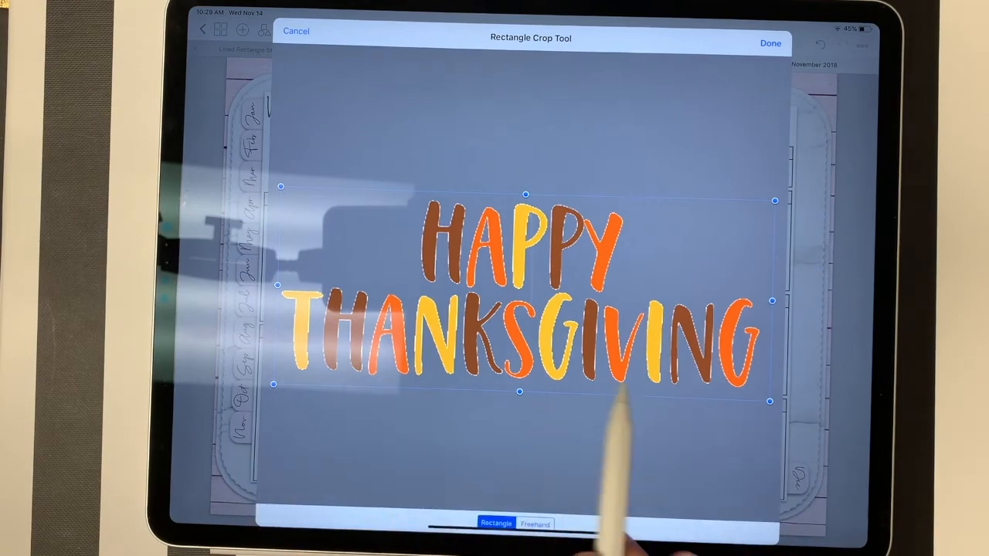
left_click(770, 43)
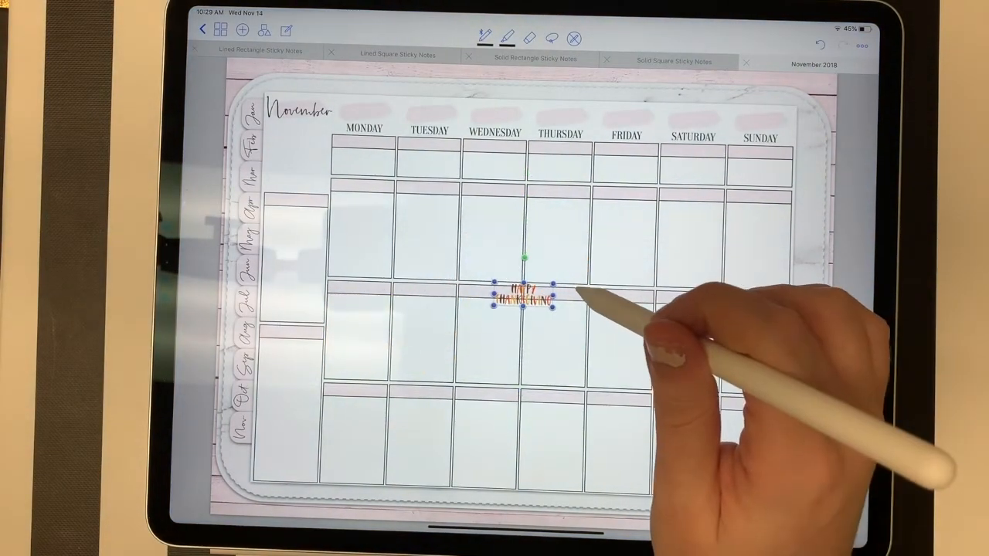
left_click_drag(526, 297, 579, 224)
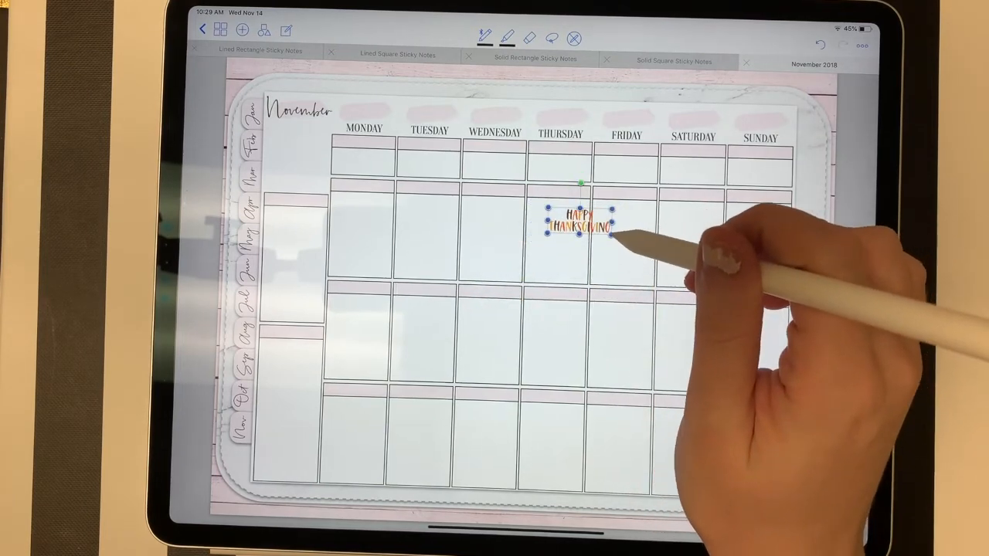
left_click_drag(581, 229, 556, 216)
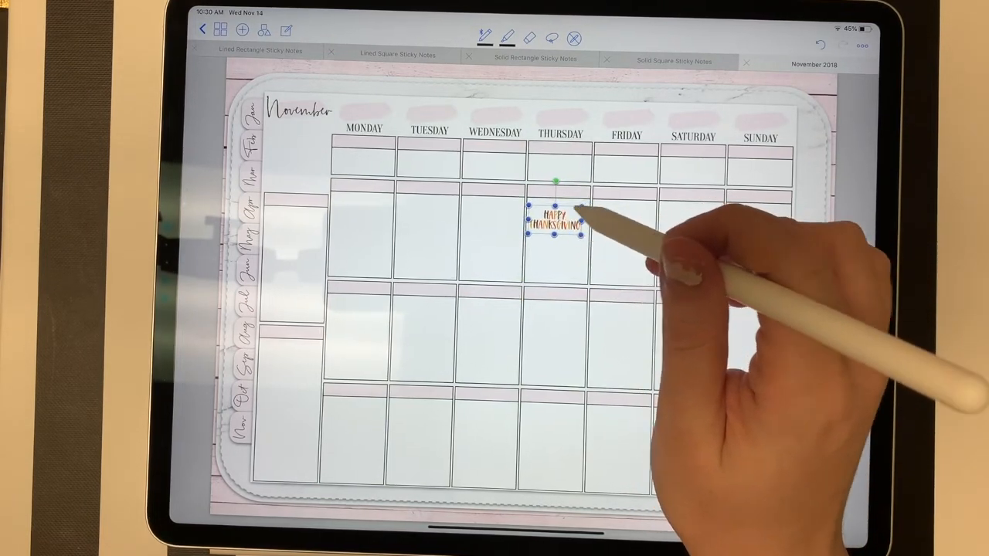